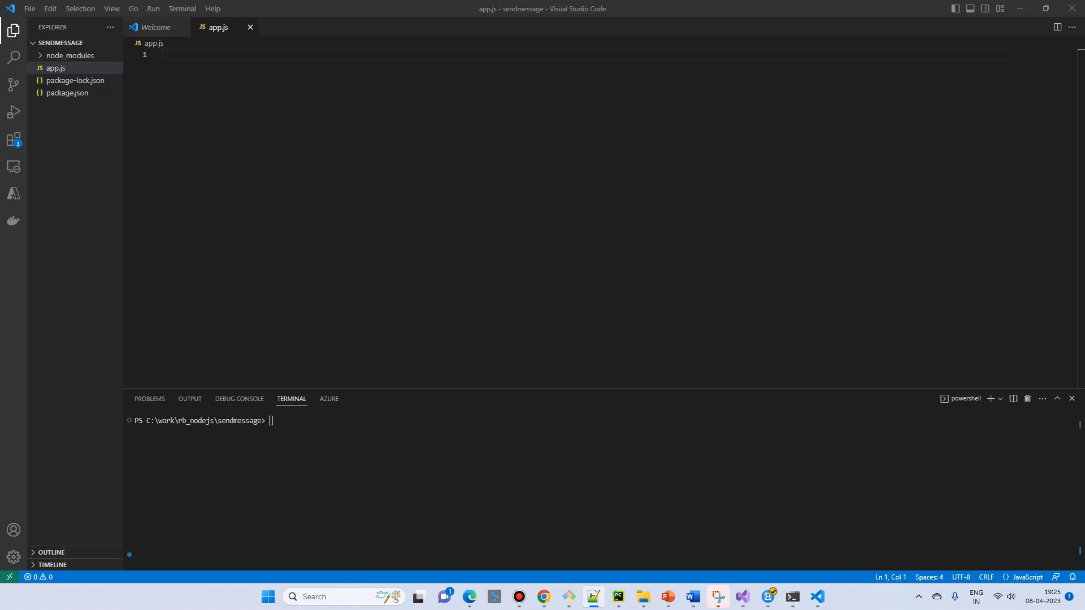
Step: Require amqplib and point the connection URL at 104.211.219.98, then add the exchange name
type("const amqp = require('amqplib');")
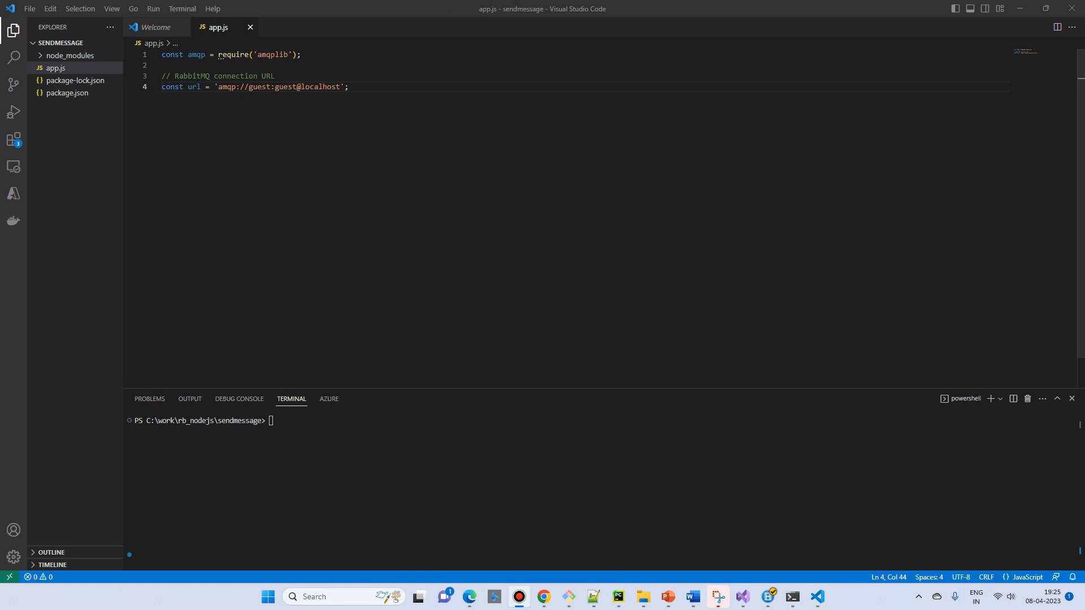
double_click(320, 86)
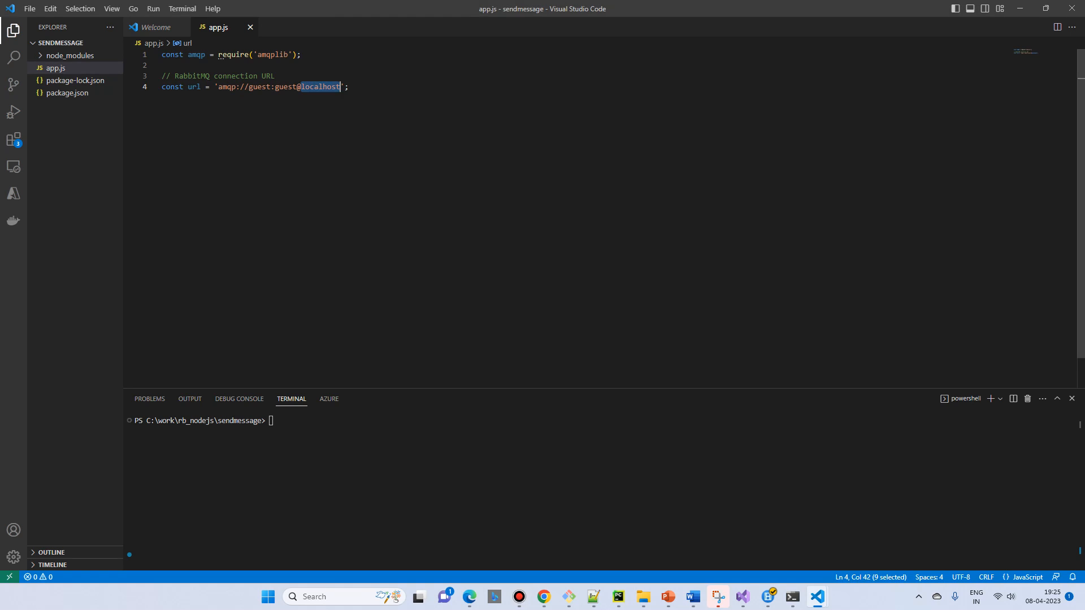
type("104.211.219.98")
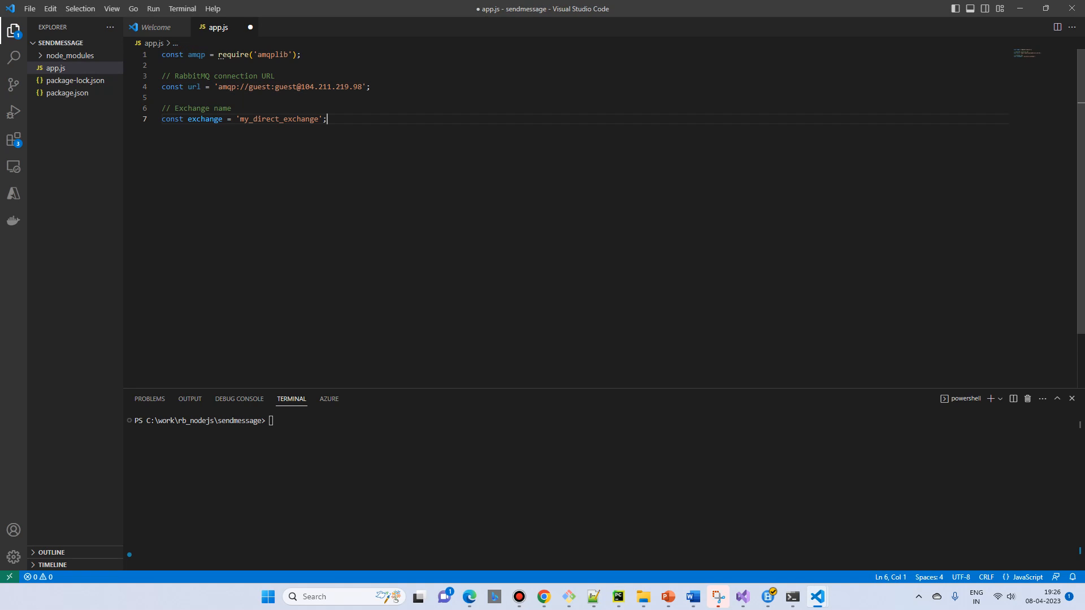
key("ctrl+s")
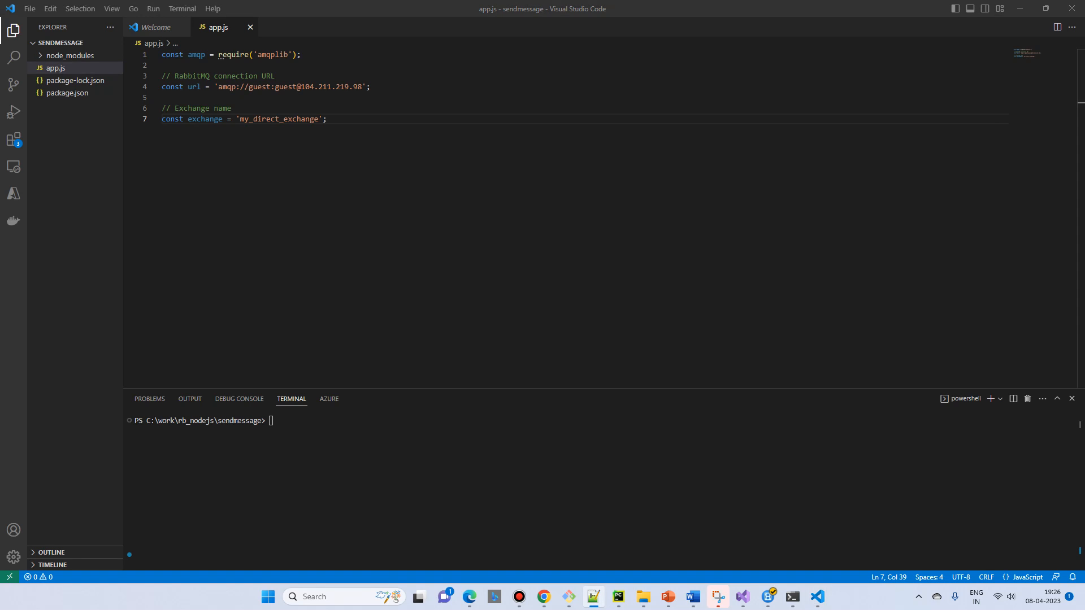
Step: Add the two queue name constants and begin the routing key section
key("enter")
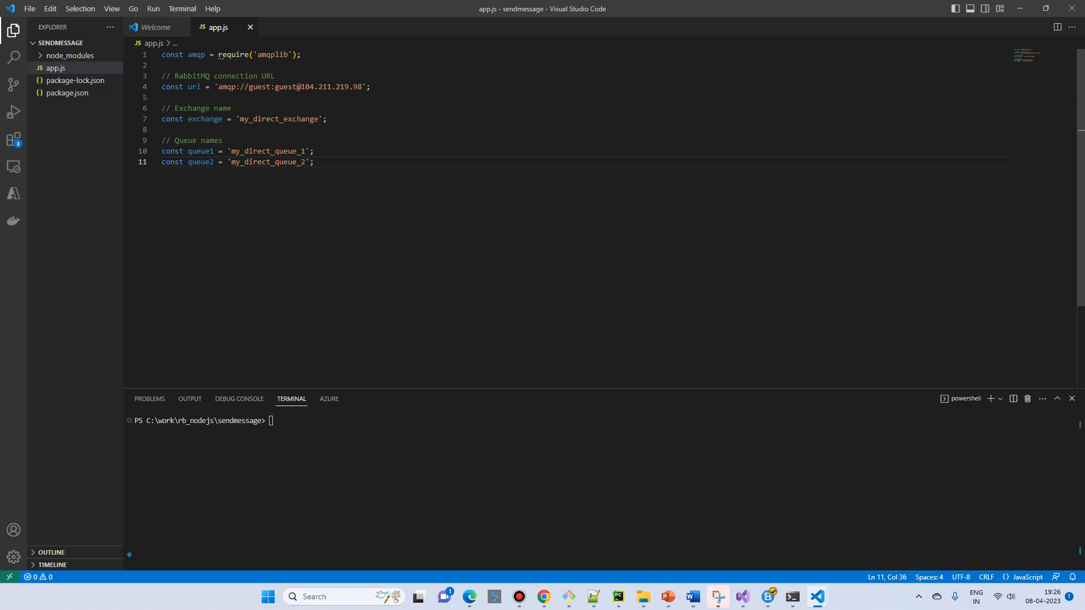
key("Enter")
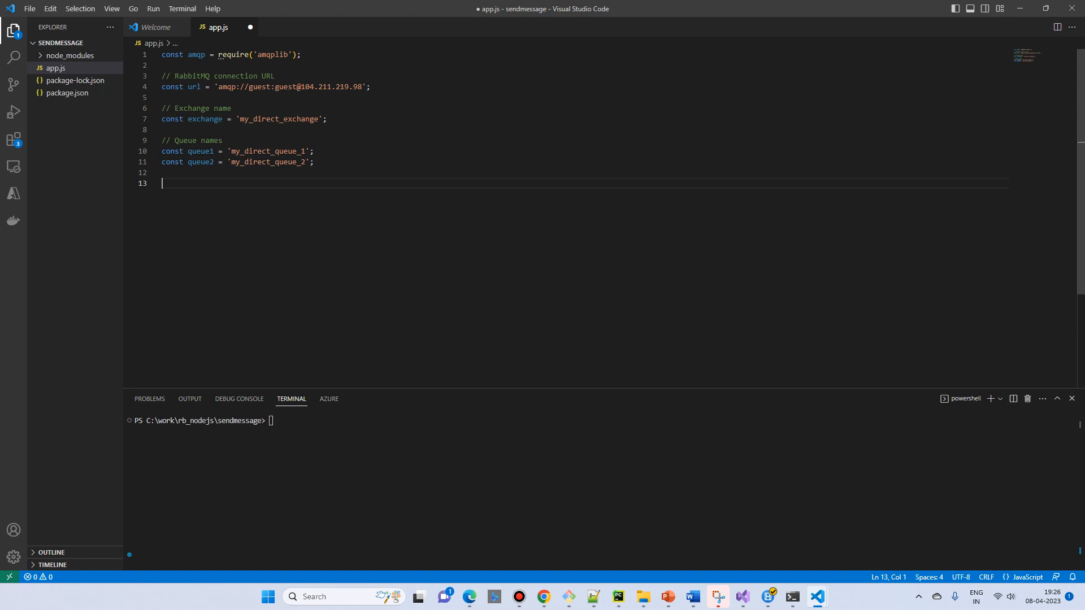
key("ctrl+s")
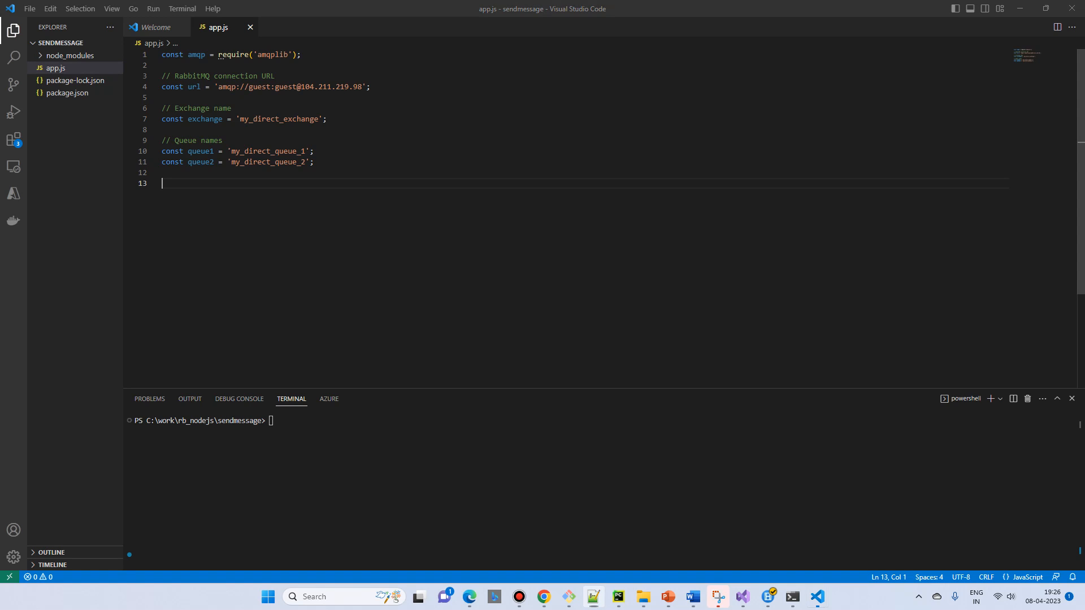
type("// Routing keys")
type("const routingKey2 = 'error';")
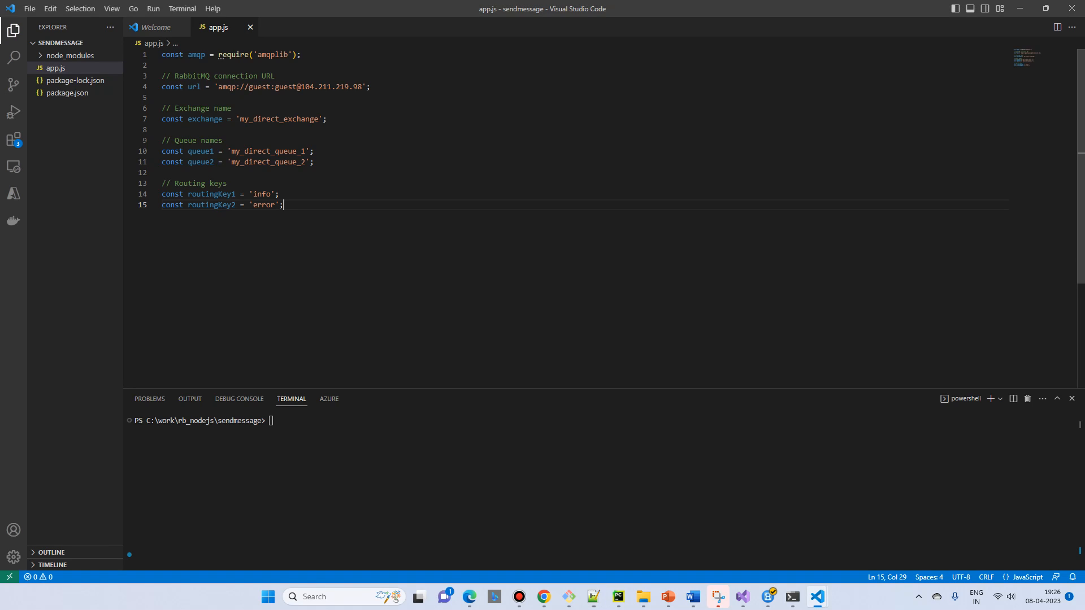
Step: Add an empty async sendMessage(exchange, routingKey, msg) function and save
type("async function sendMessage(exchange, routingKey, msg) {")
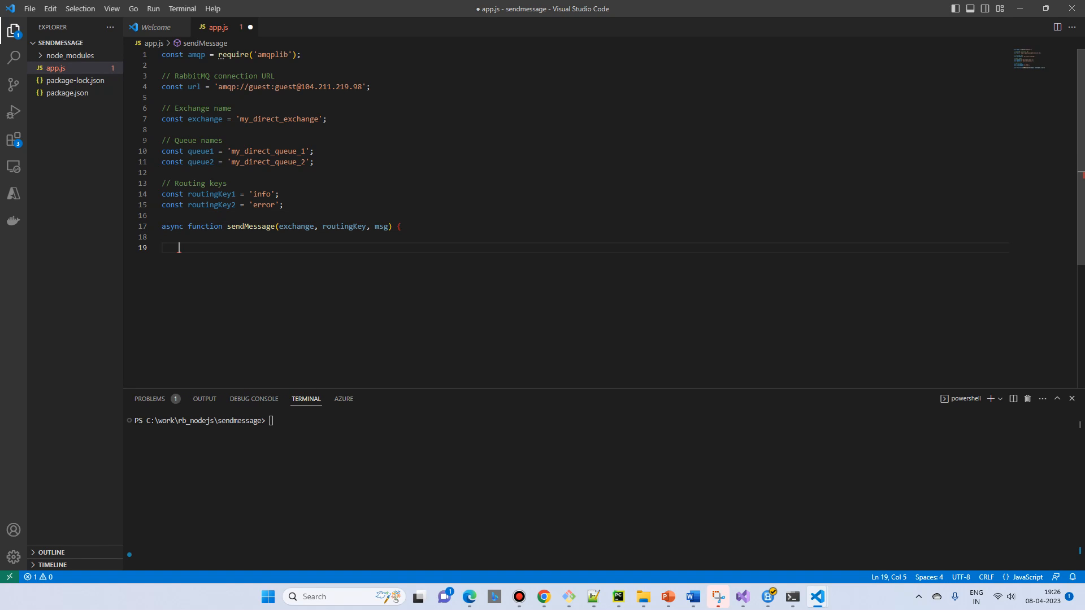
type("}")
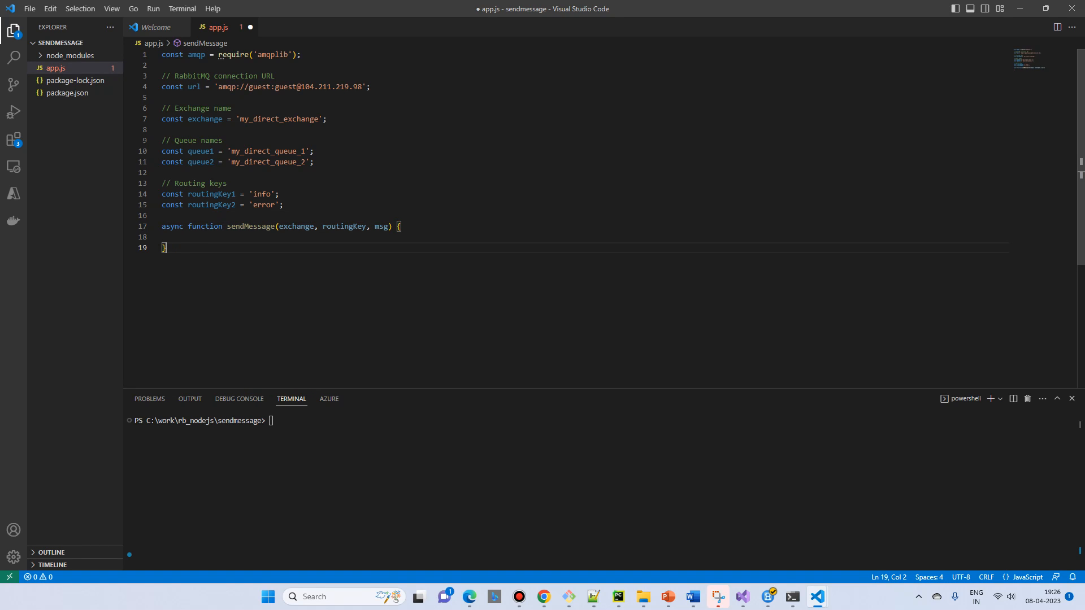
key("ctrl+s")
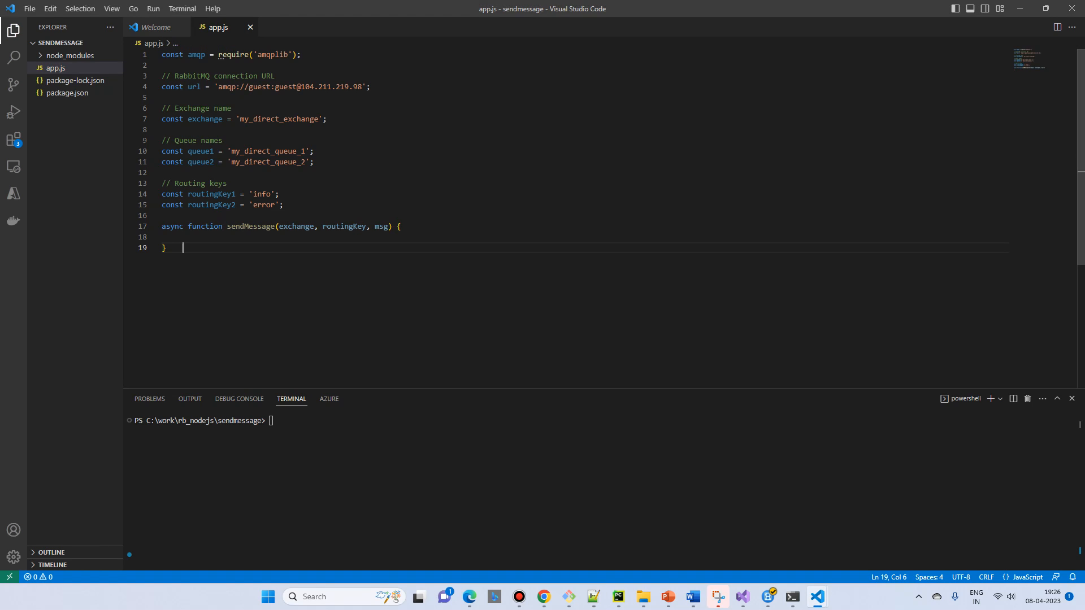
Step: Add async receiveMessage(queueName, routingKey) with a try/catch block that logs errors
type("async function receiveMessage(queueName, routingKey) {")
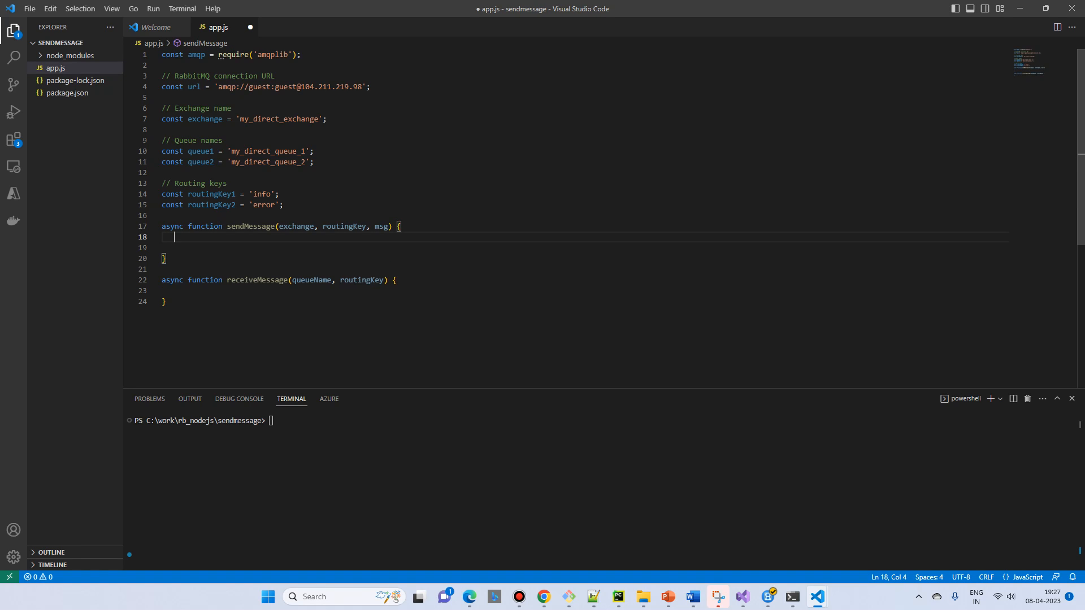
type("try{")
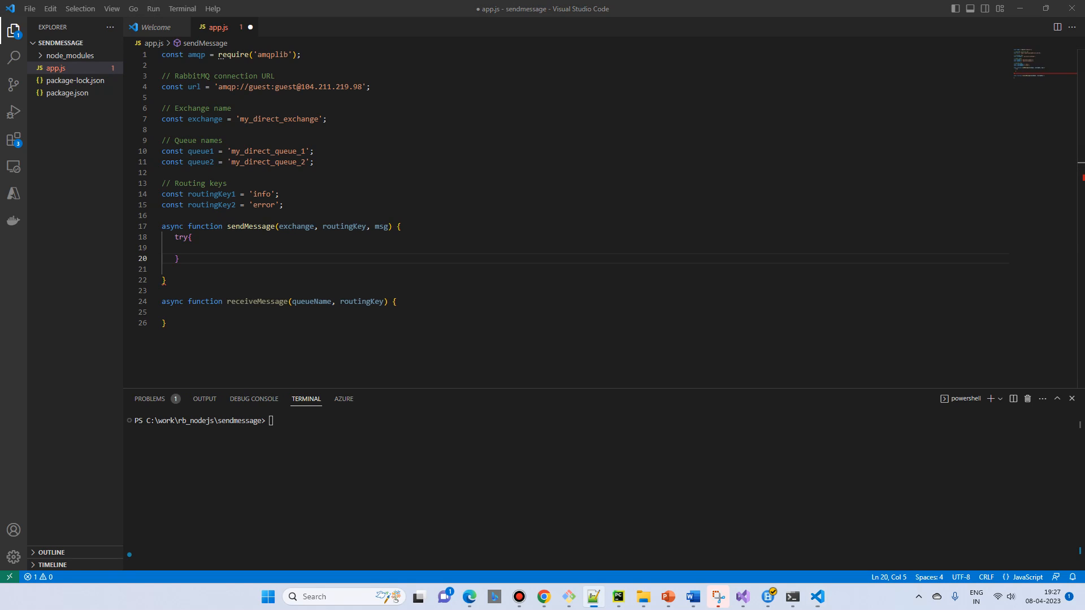
type("catch (error) {")
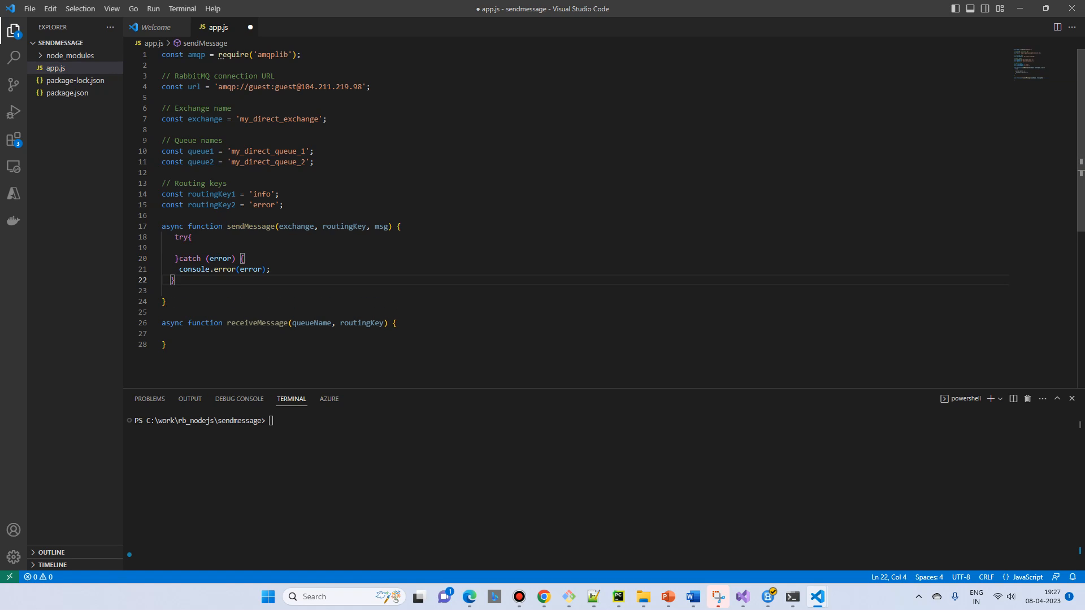
left_click_drag(177, 237, 173, 280)
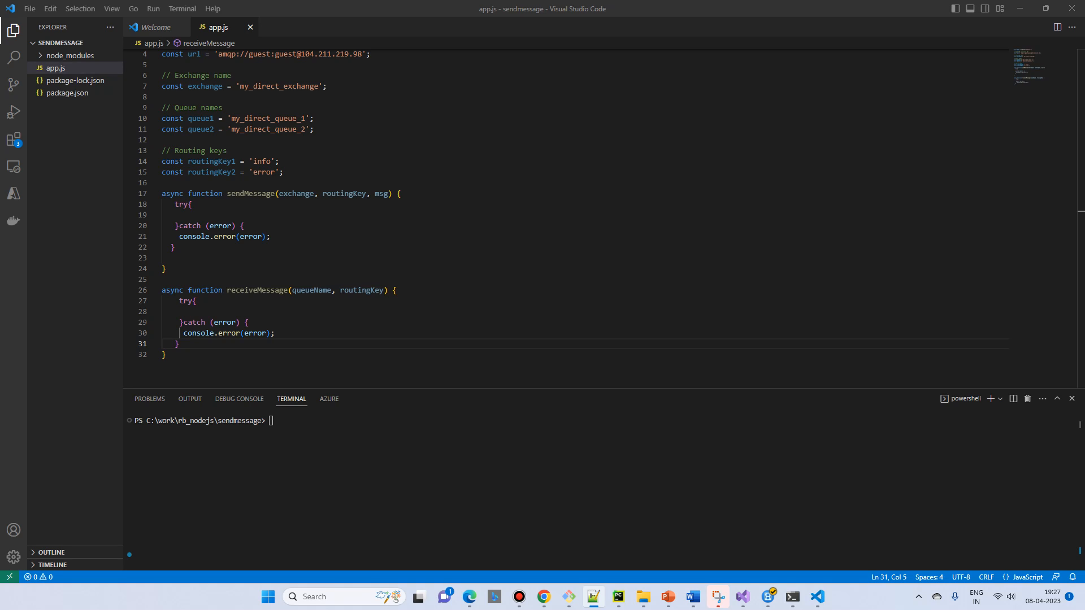
Step: Inside sendMessage's try block, connect to the RabbitMQ URL and create a channel
left_click(176, 214)
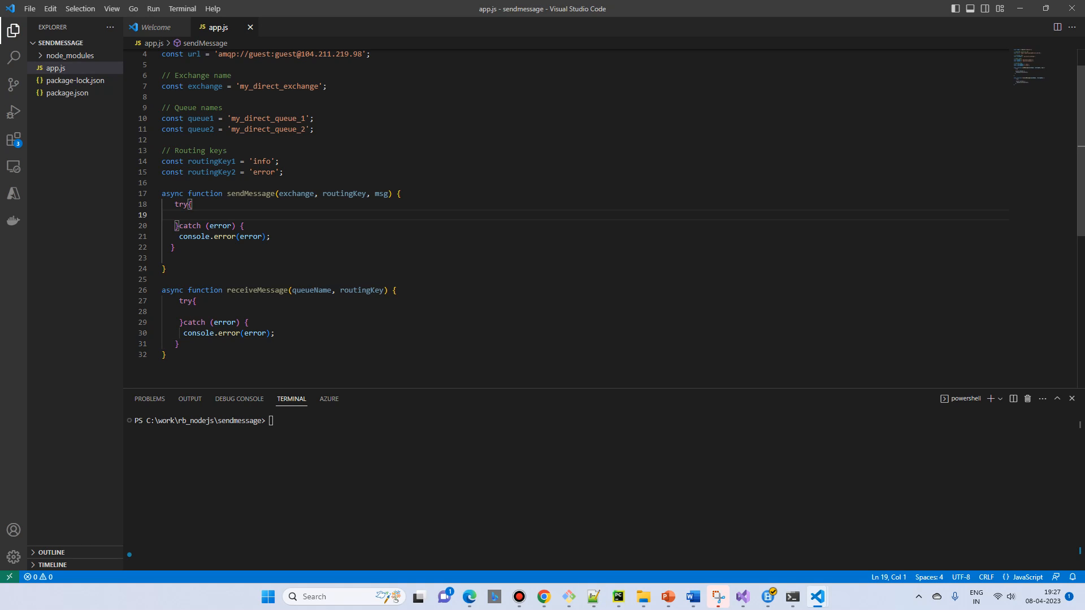
type("const connection = await amqp.connect(url);")
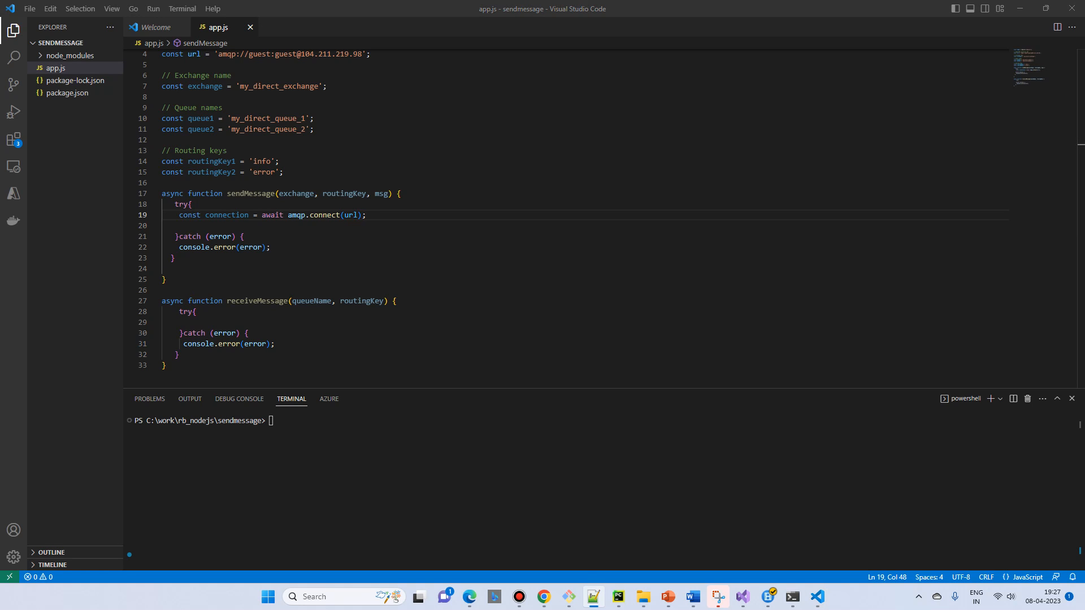
key("Enter")
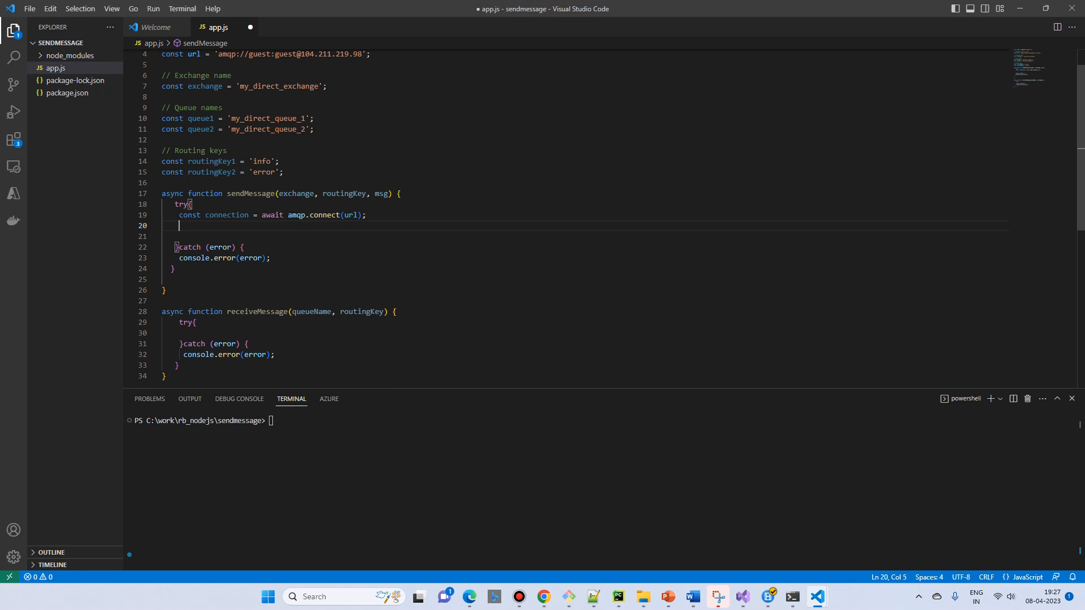
type("const channel = await connection.createChannel();")
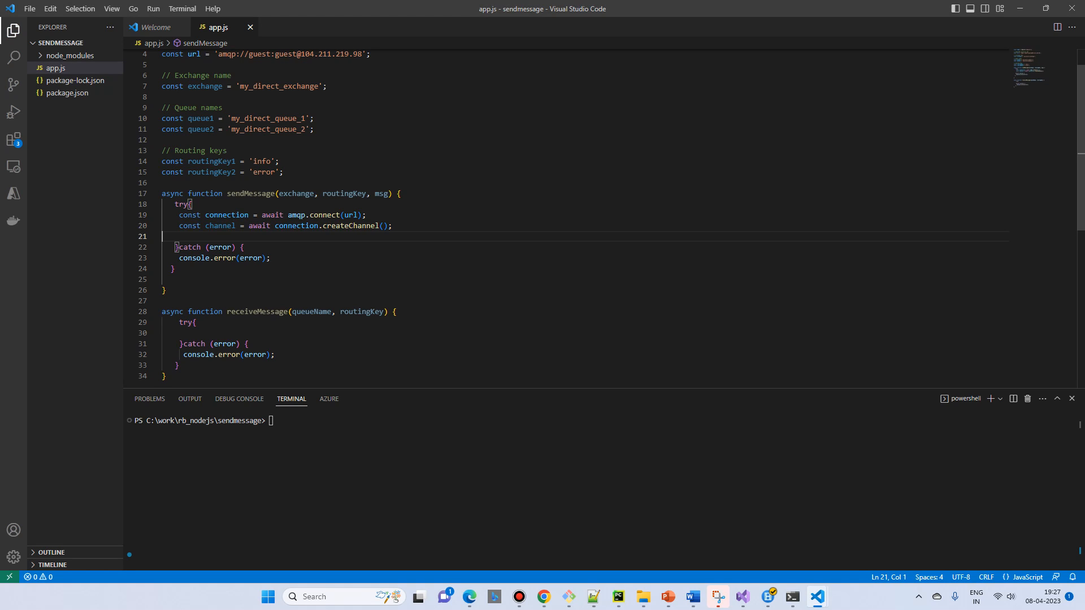
key("Enter")
type("await channel.assertExchange(exchange, 'direct');")
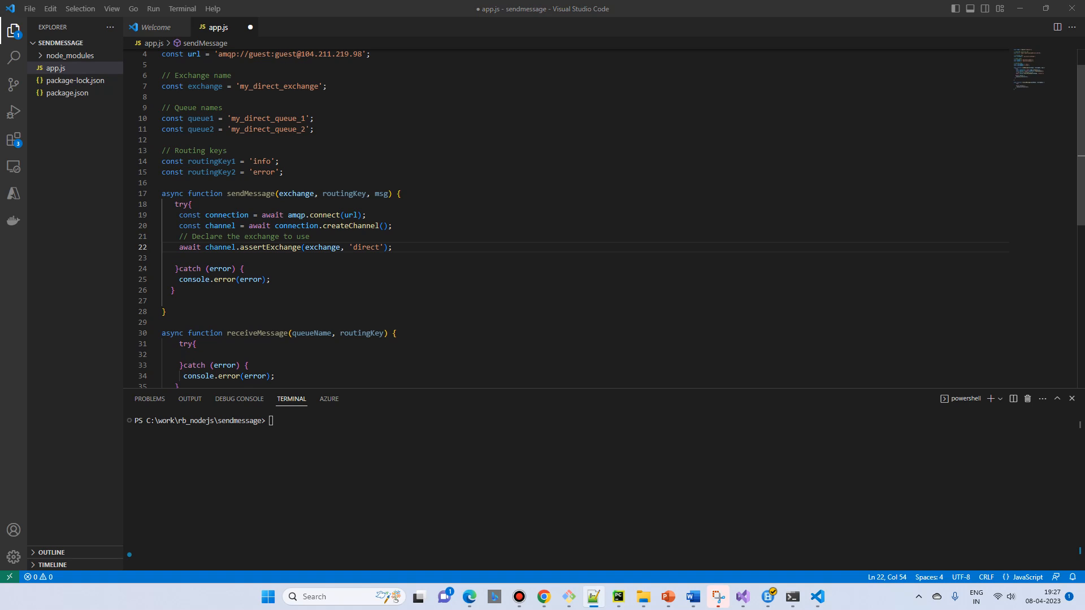
Step: Publish the message to the exchange with the routing key, then close channel and connection
type("// Send the message to the exchange with the given routing key")
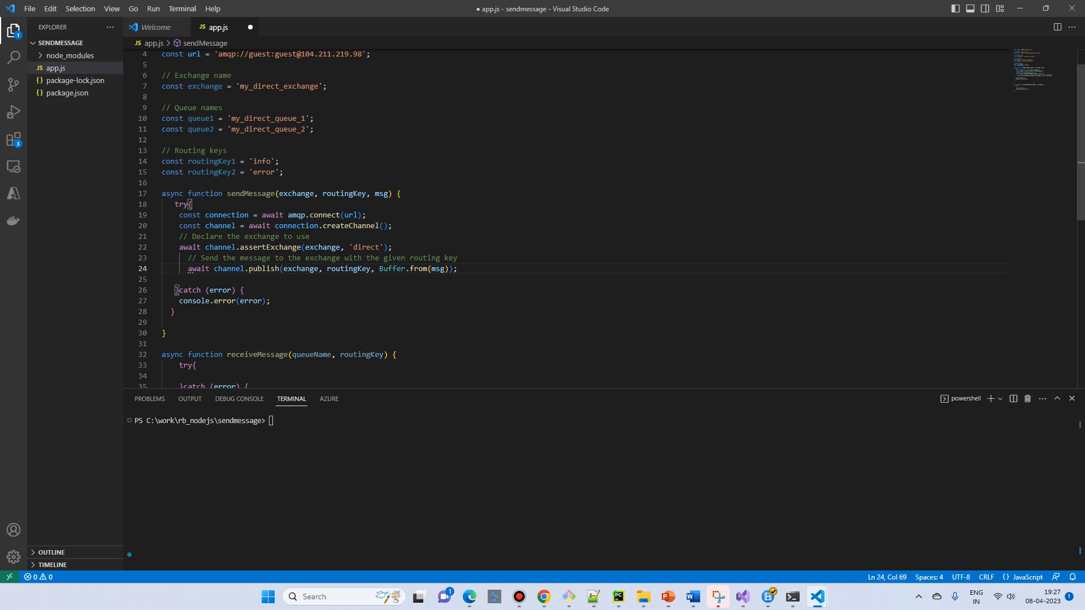
key("ctrl+s")
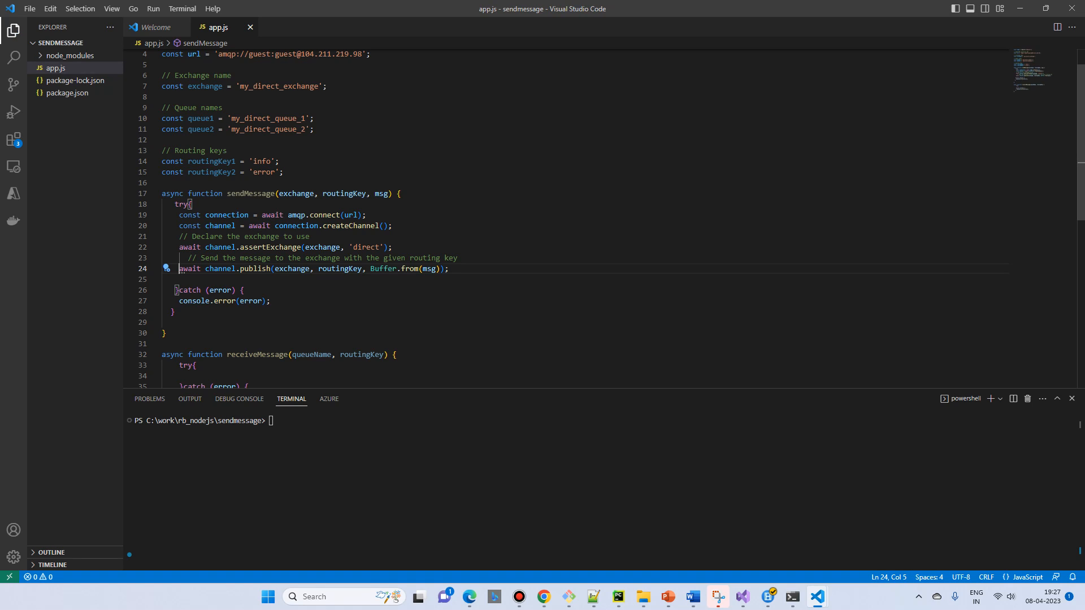
double_click(292, 269)
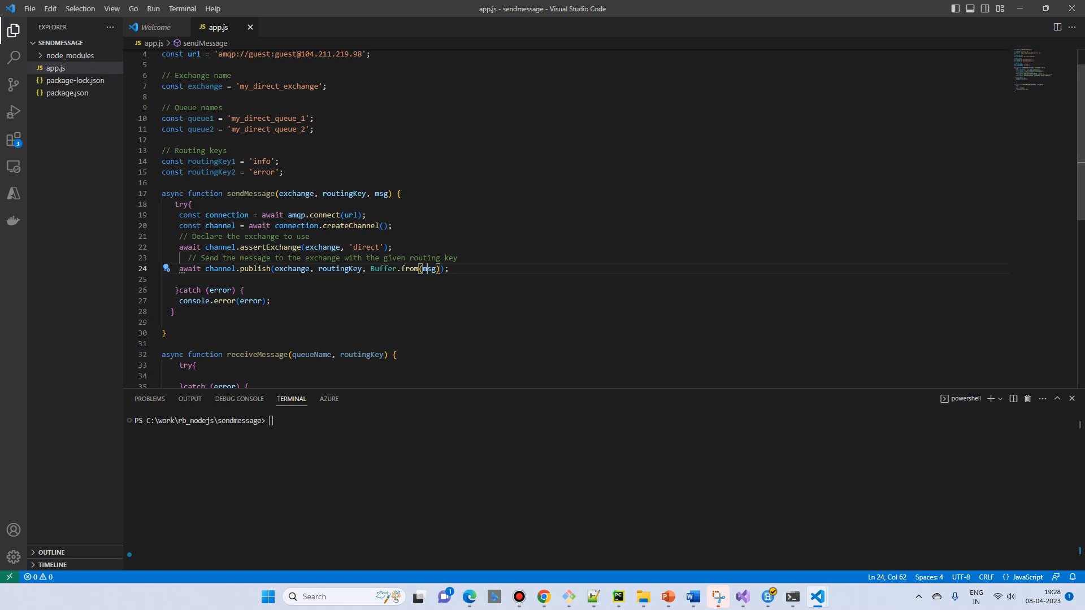
double_click(428, 269)
type("// Close the connection to RabbitMQ server")
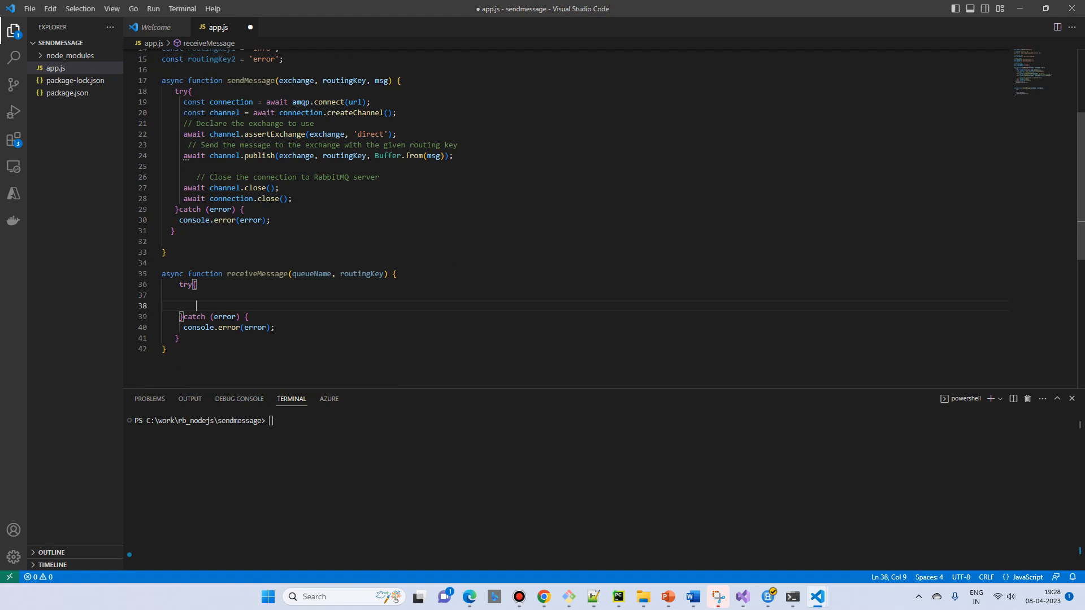
Step: In receiveMessage, connect to RabbitMQ, create a channel and declare the queue
type("// Connect to RabbitMQ server")
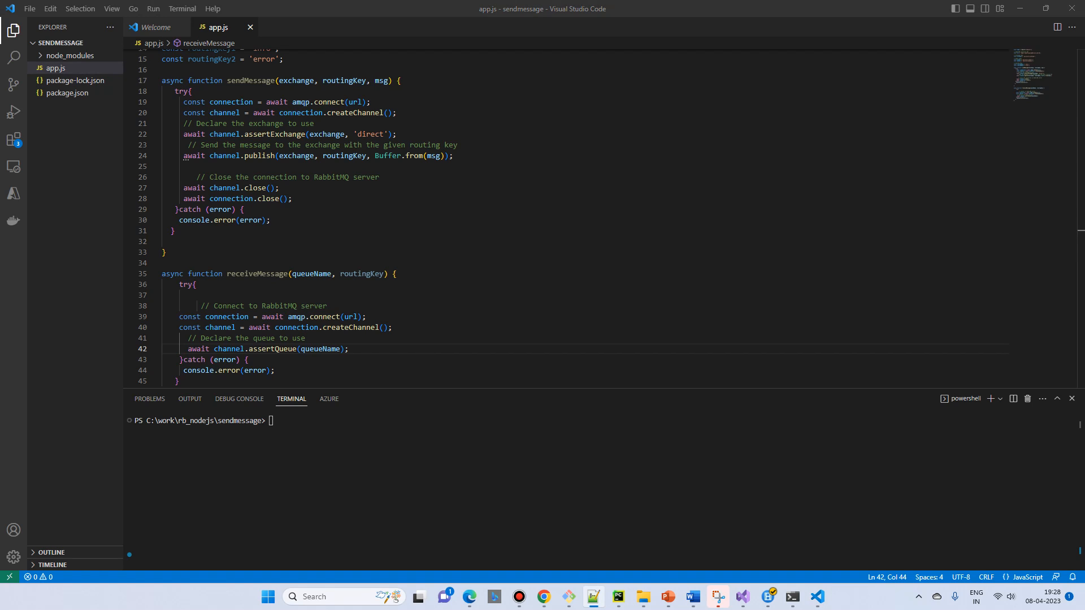
left_click(392, 327)
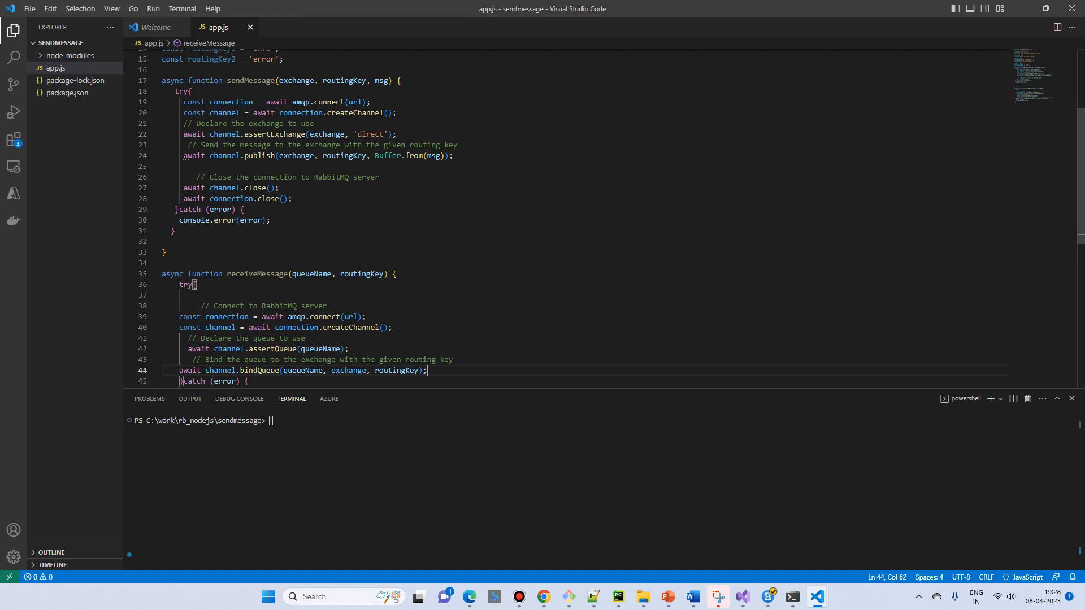
left_click(294, 370)
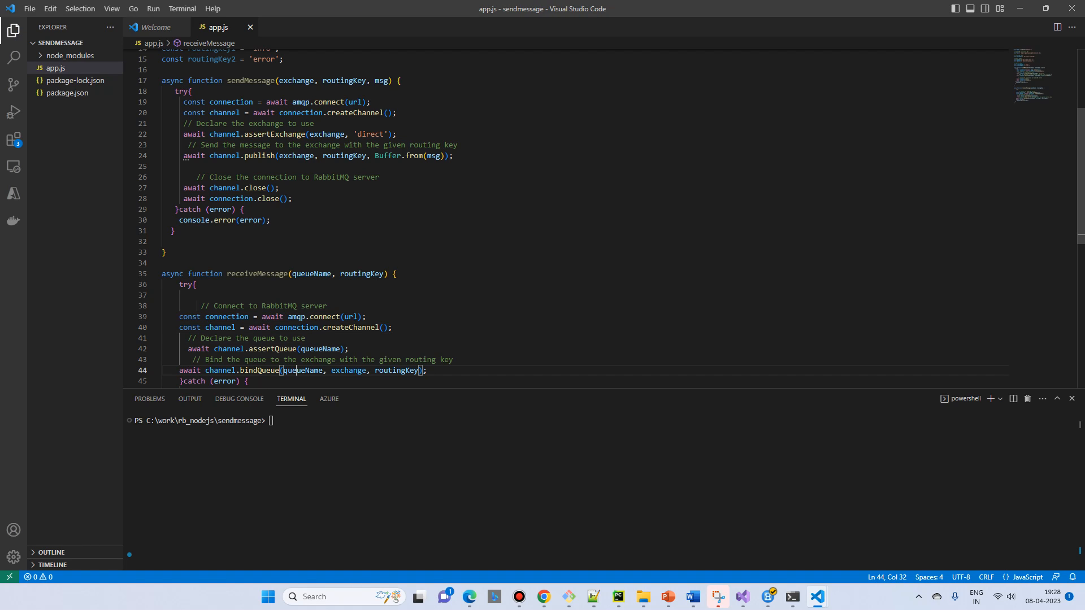
Step: Bind the queue with its routing key and consume messages, logging and acknowledging each
double_click(397, 370)
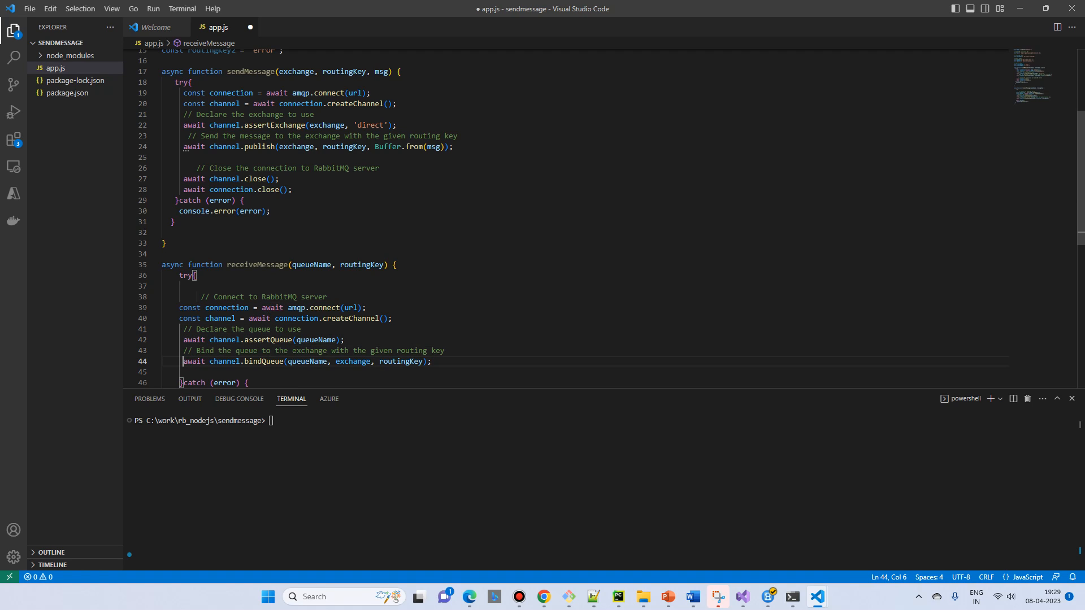
key("ctrl+s")
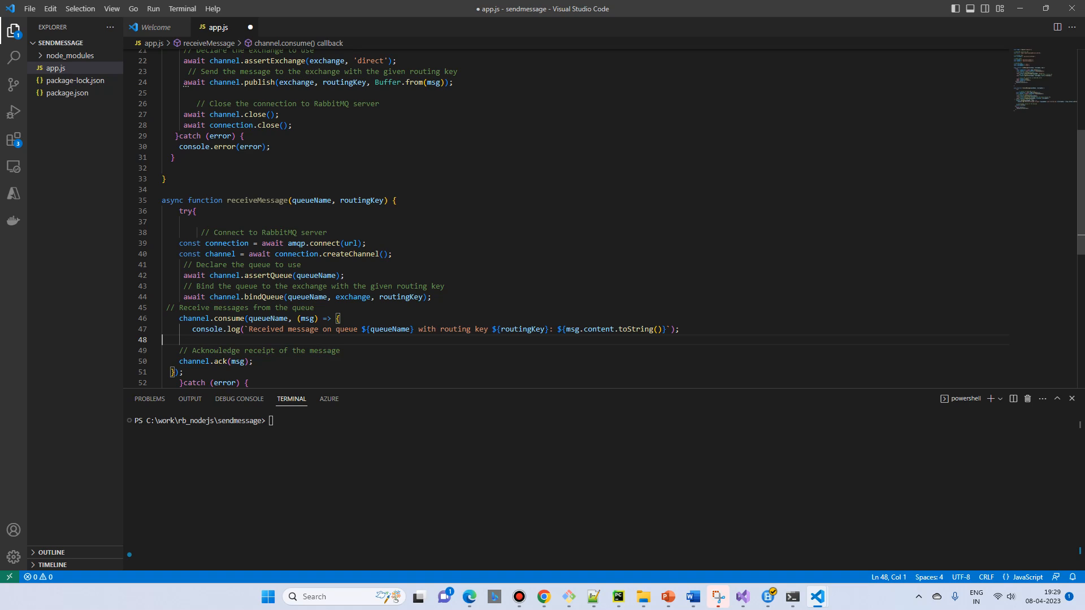
key("Backspace")
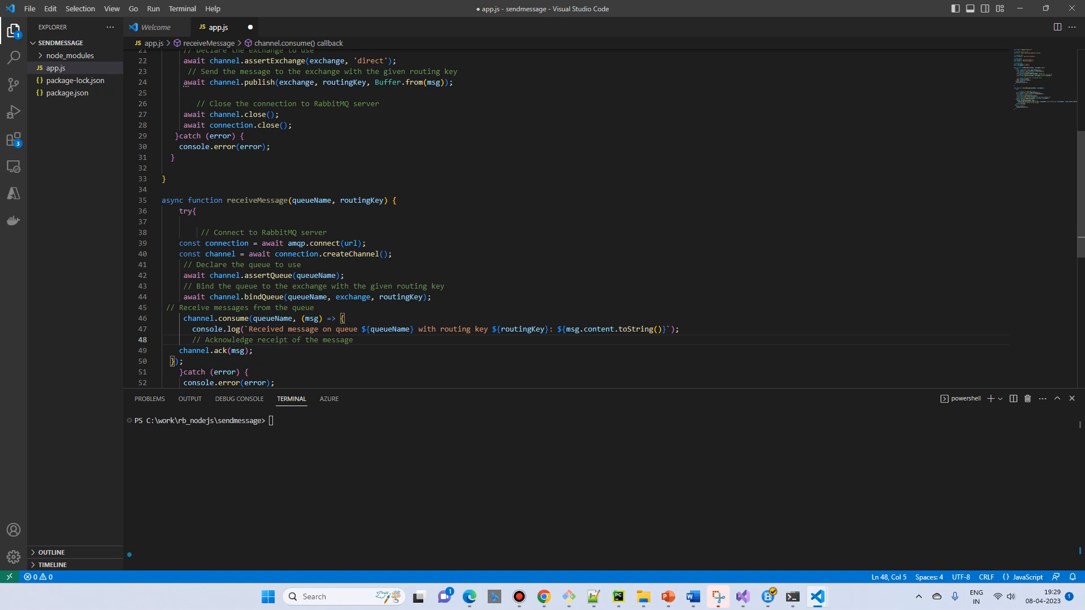
double_click(389, 329)
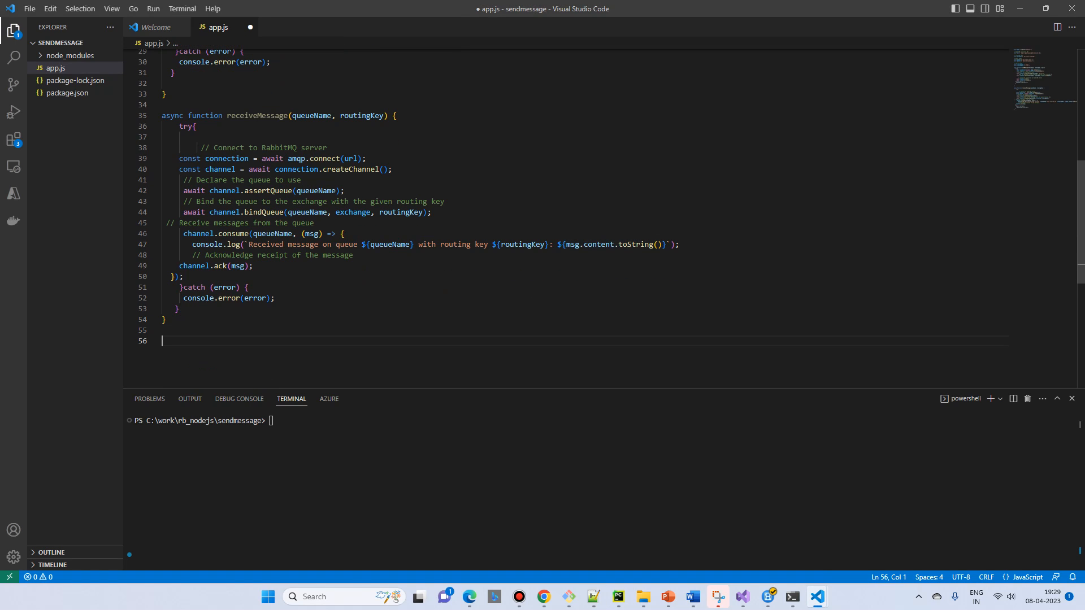
Step: Send 'Info message 1' and 'Info message 2' via routingKey1, 'Error message 1' via routingKey2, and receive on both queues
type("sendMessage(exchange, routingKey1, 'Info message 1');")
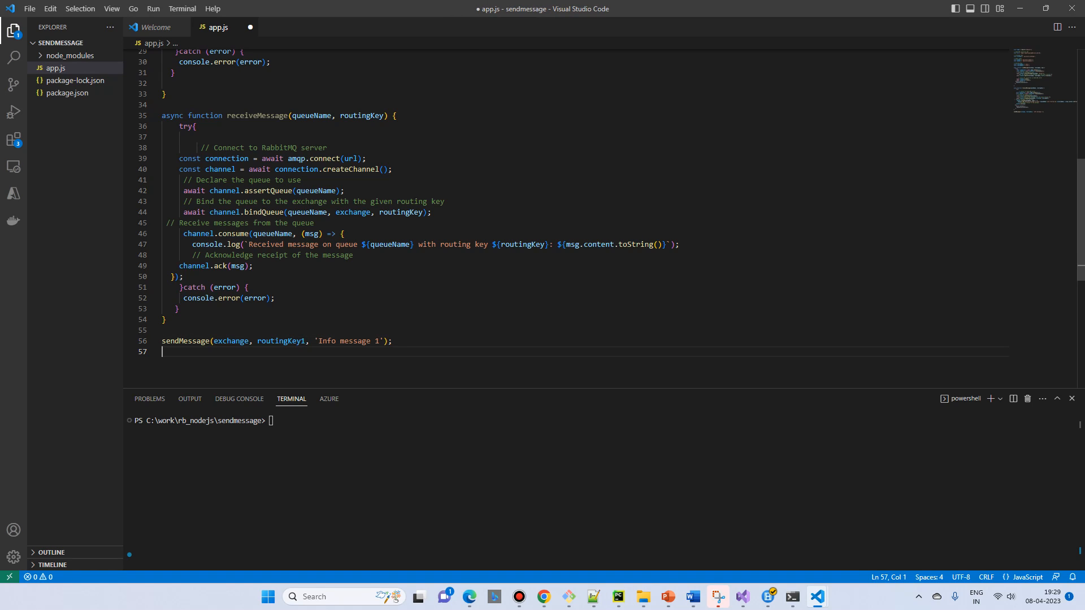
type("sendMessage(exchange, routingKey1, 'Info message 2');")
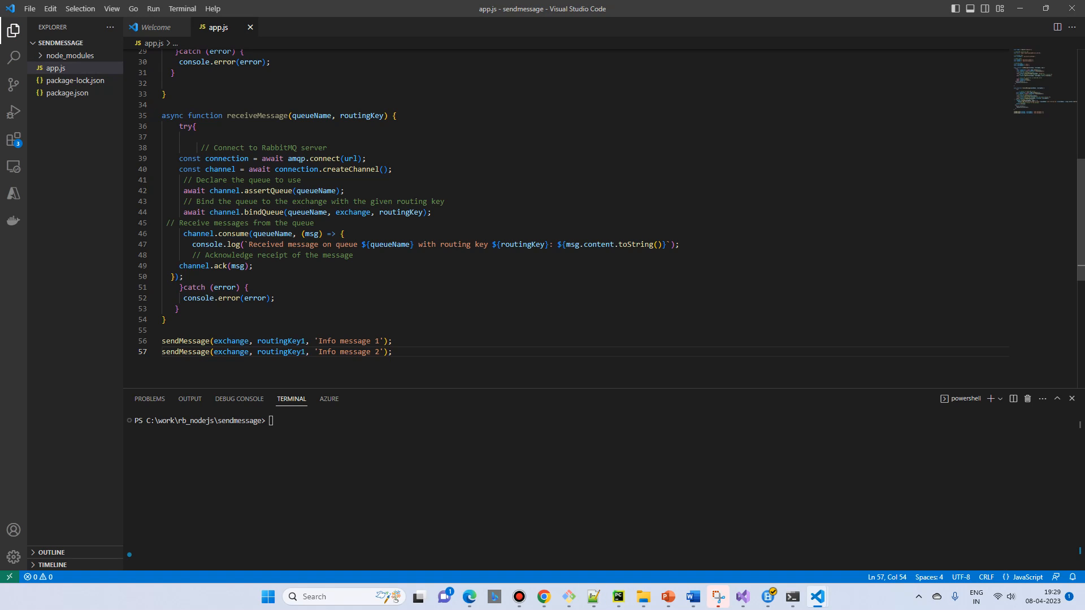
type("sendMessage(exchange, routingKey2, 'Error message 1');")
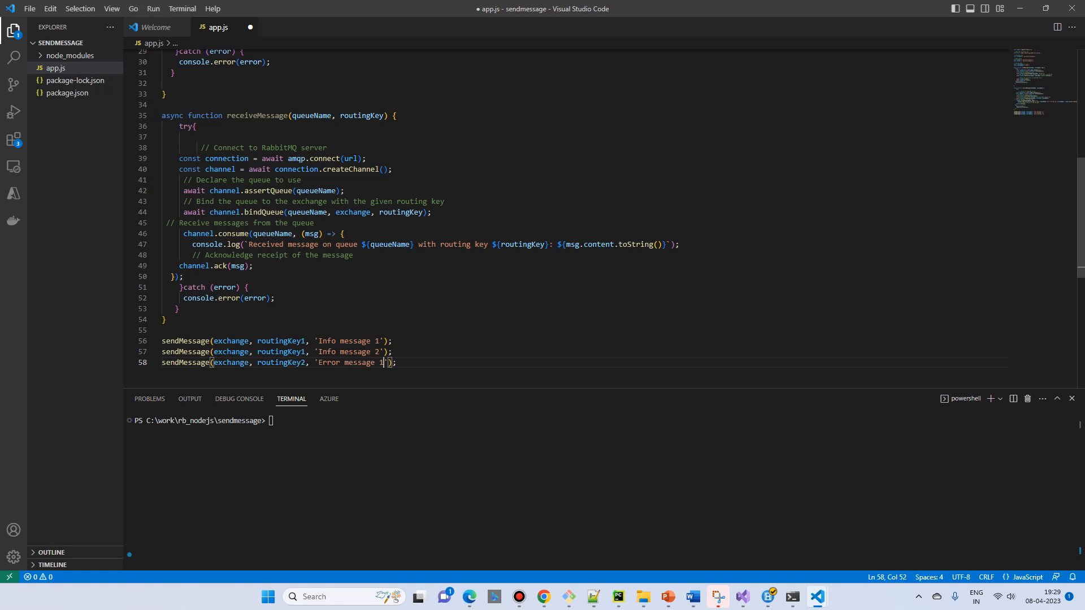
double_click(349, 363)
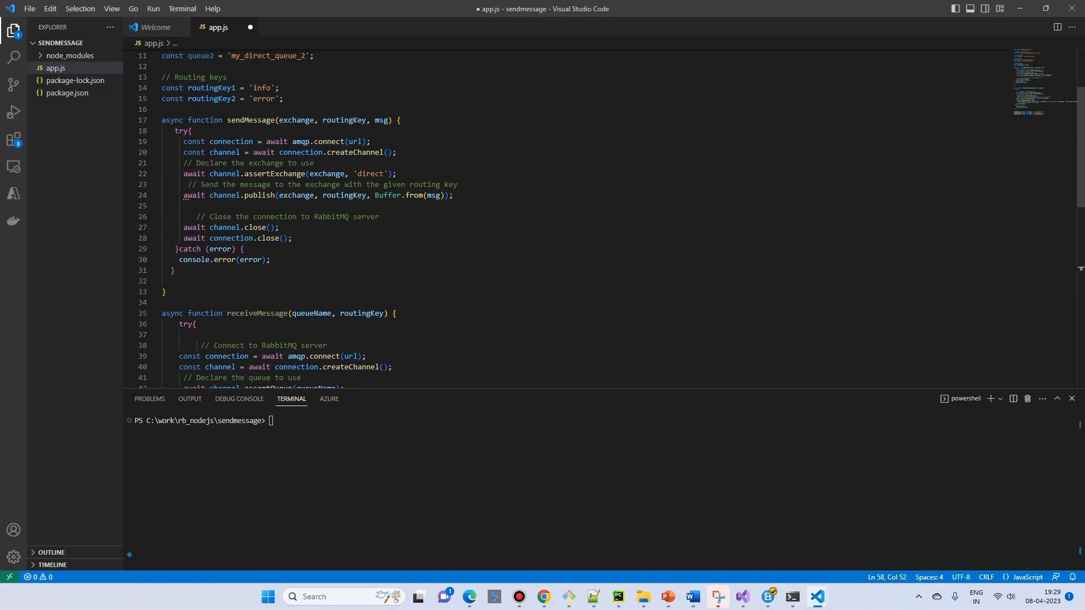
double_click(211, 126)
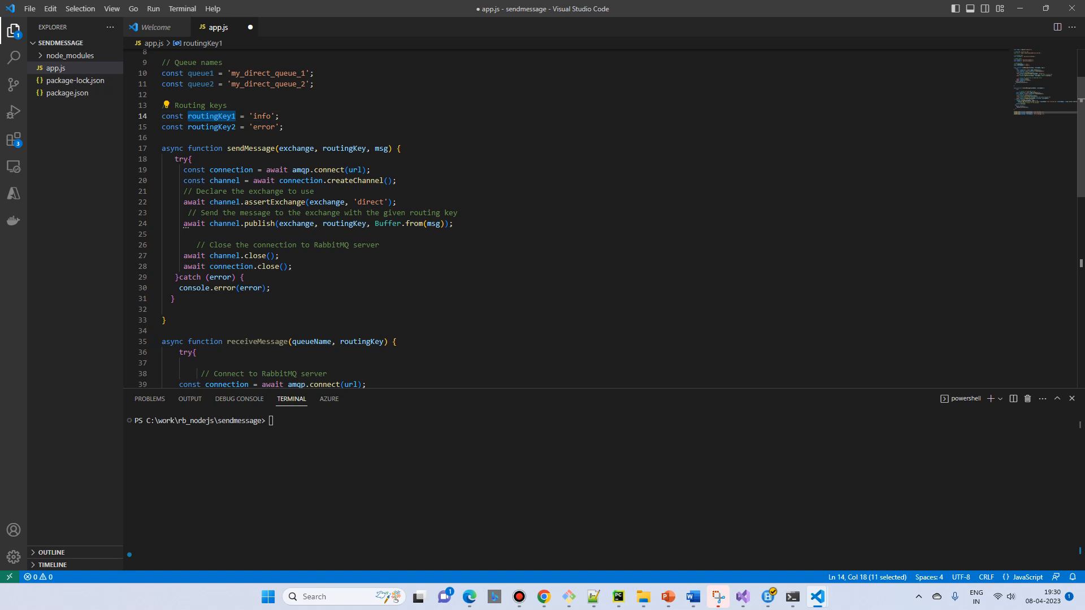
scroll("down", 3)
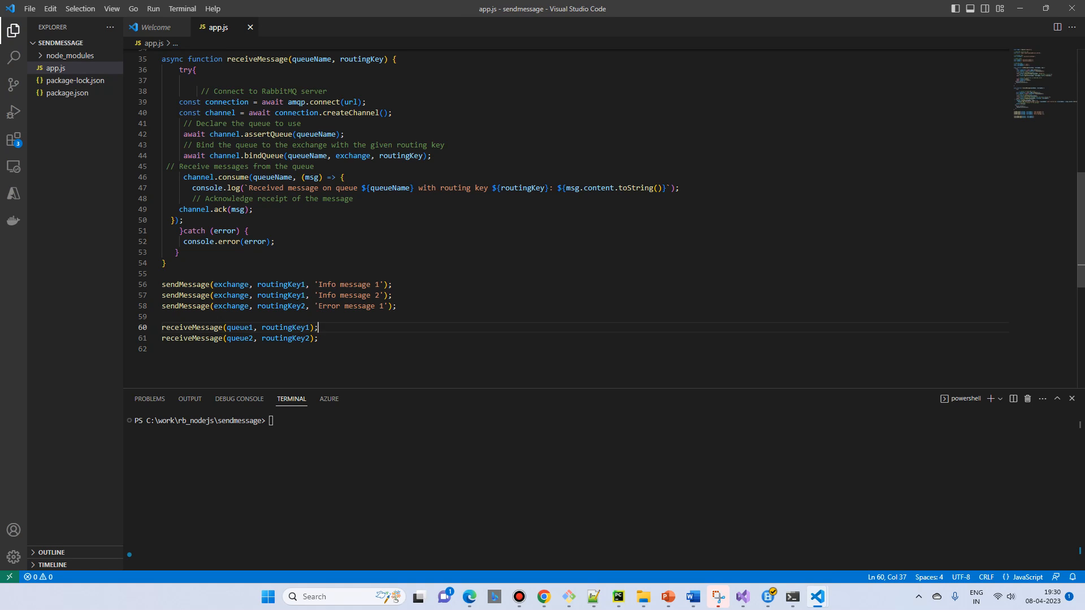
scroll("down", 3)
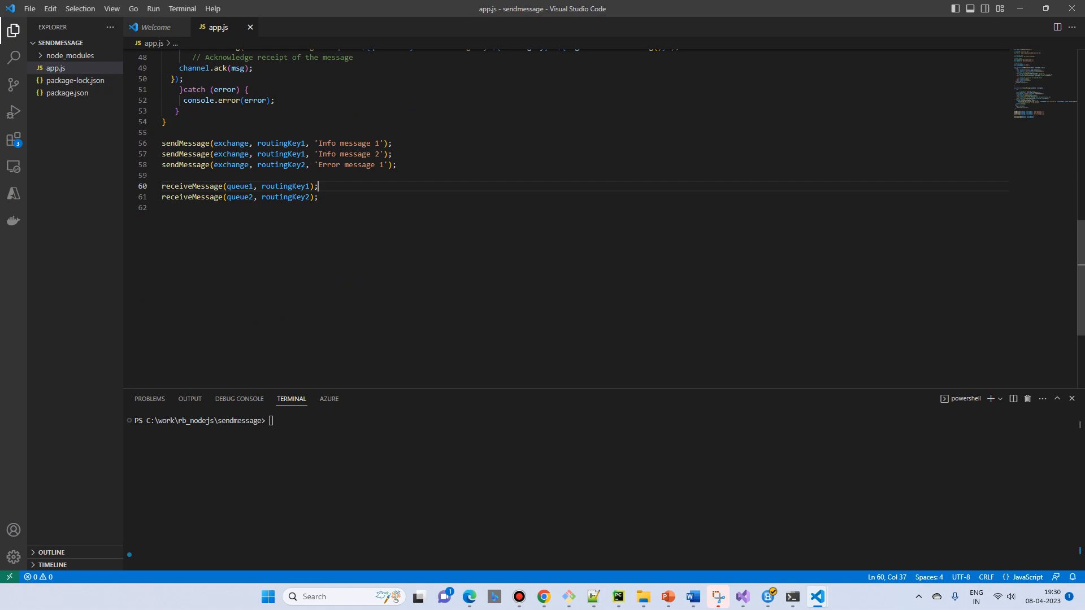
Step: Clear the terminal, run node .\app.js, and review the received info and error messages
type("clear")
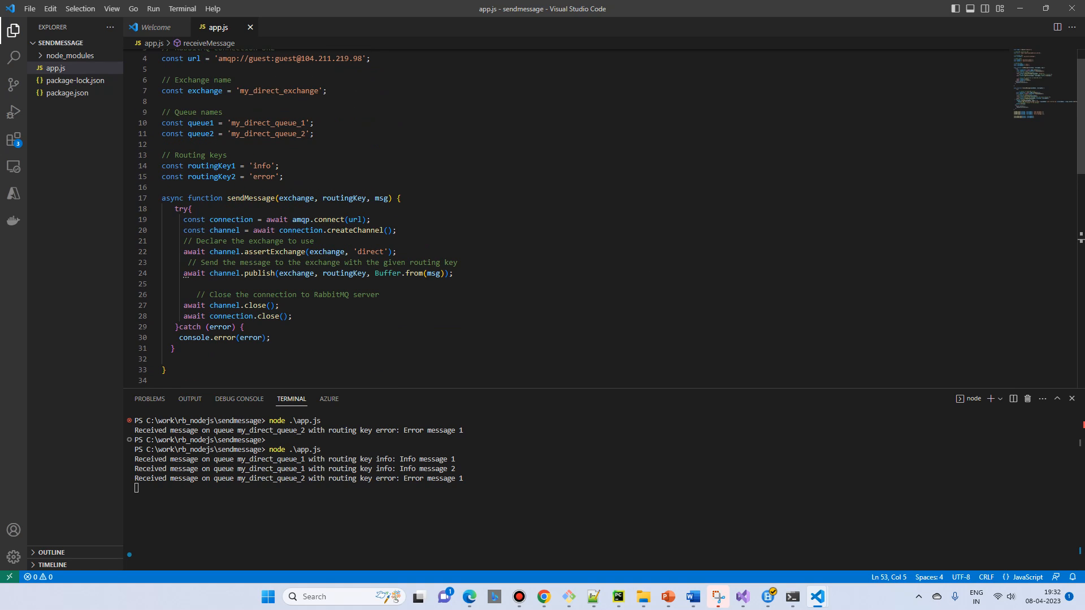
scroll("down", 3)
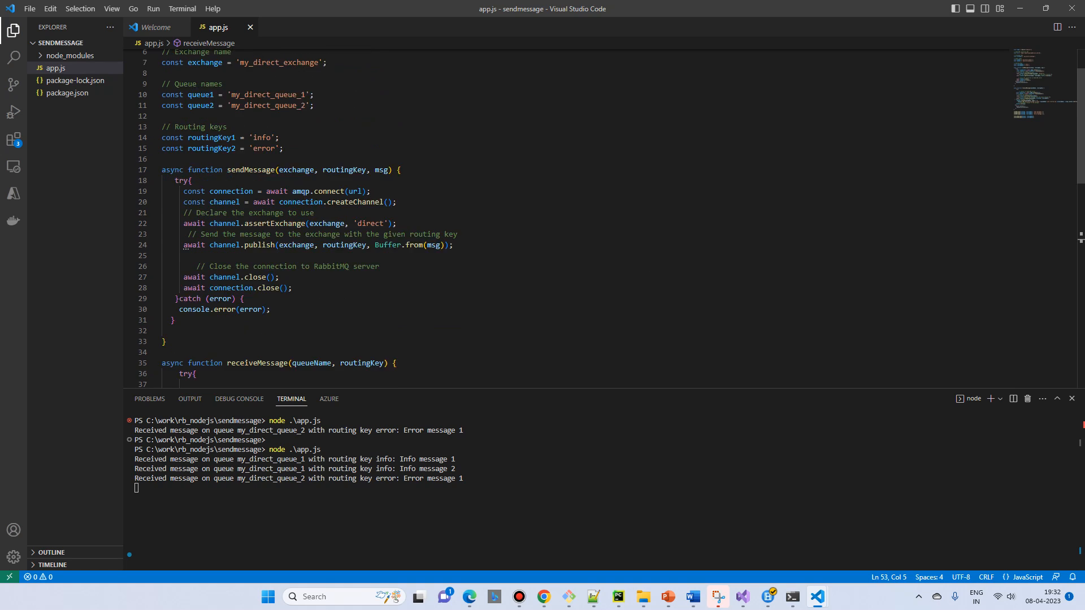